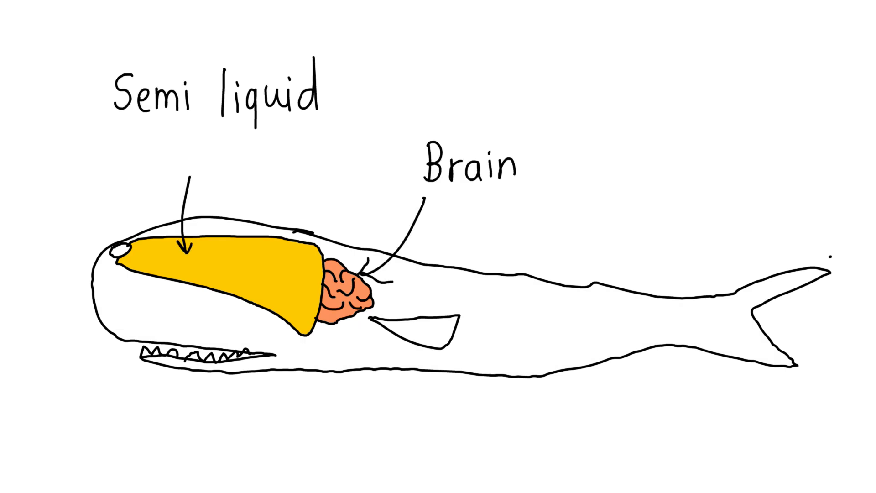
pyautogui.write('Waxy Substance')
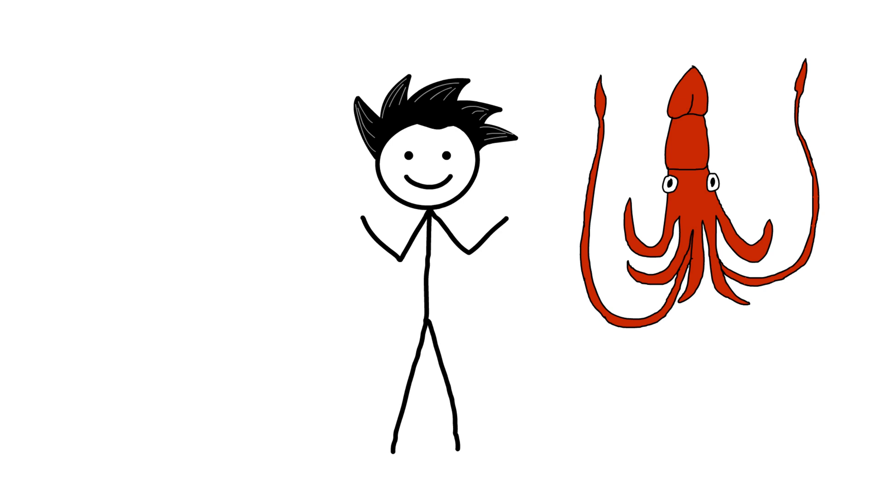
pyautogui.write('661 lbs')
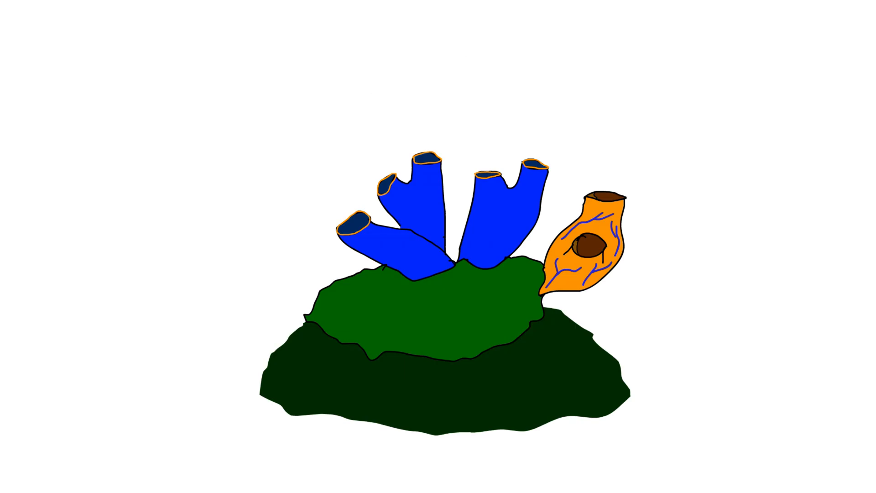
pyautogui.write('Chordata')
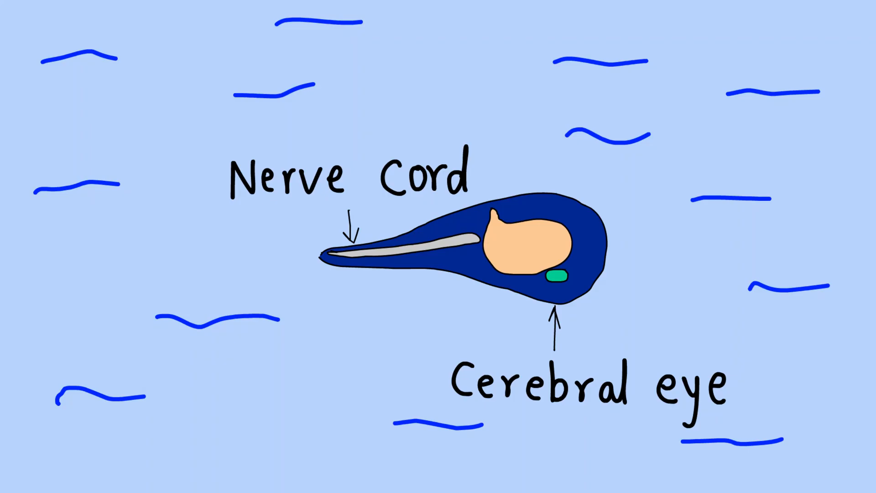
pyautogui.write('Freeswiming larva')
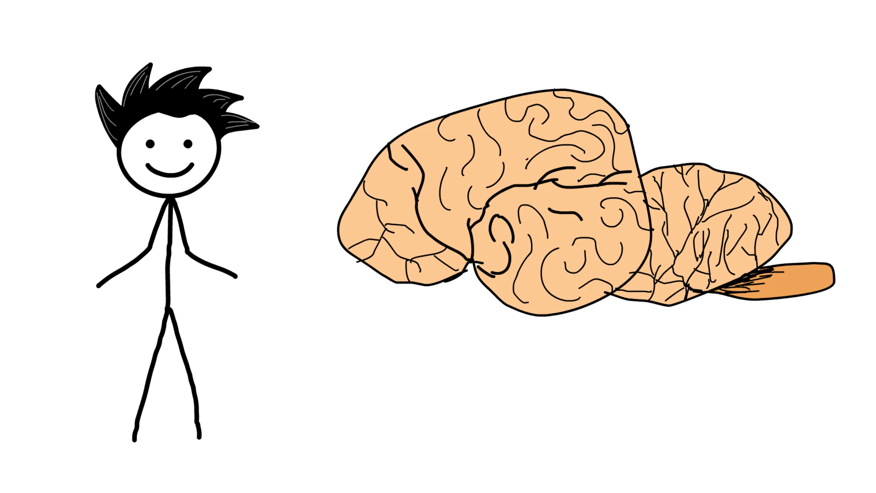
pyautogui.write('11 lbs (5 kg)')
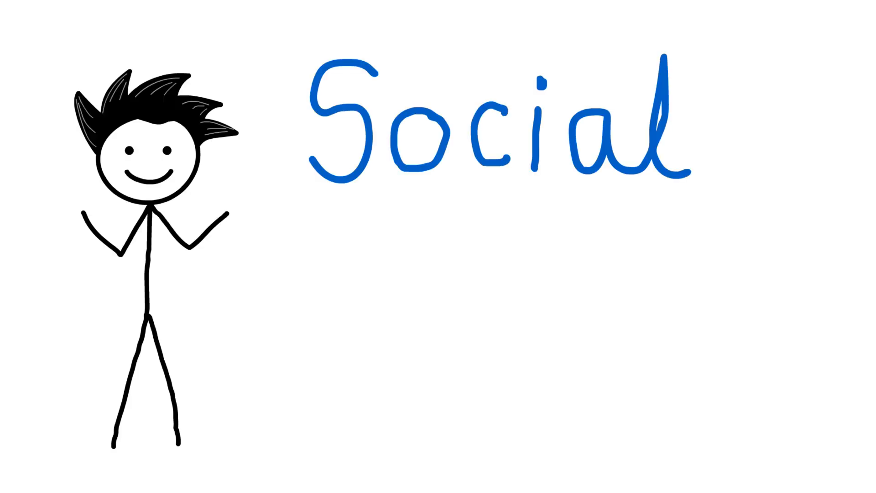
pyautogui.write('Extrovert')
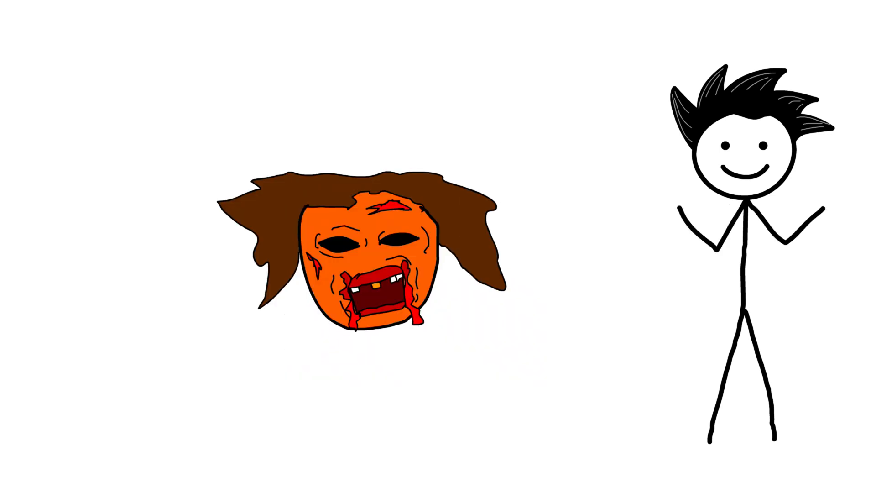
pyautogui.write('No Virus,Bacteria')
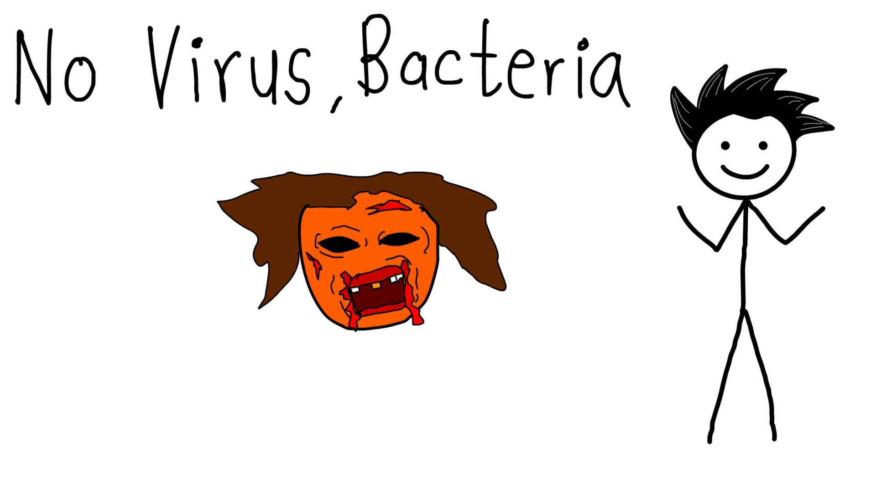